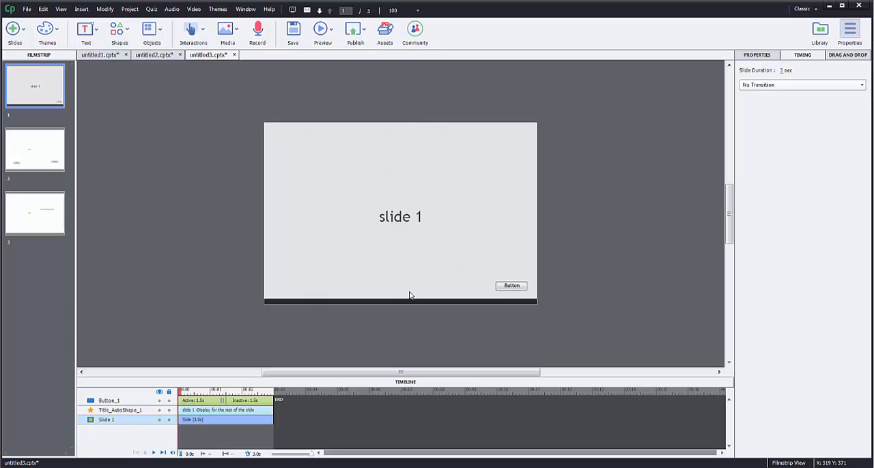
{"action": "mouse_move", "coordinate": [415, 260]}
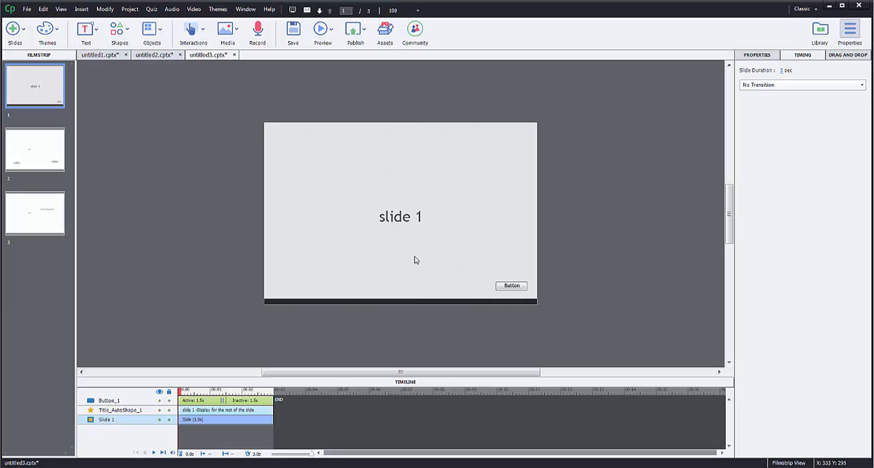
{"action": "mouse_move", "coordinate": [404, 232]}
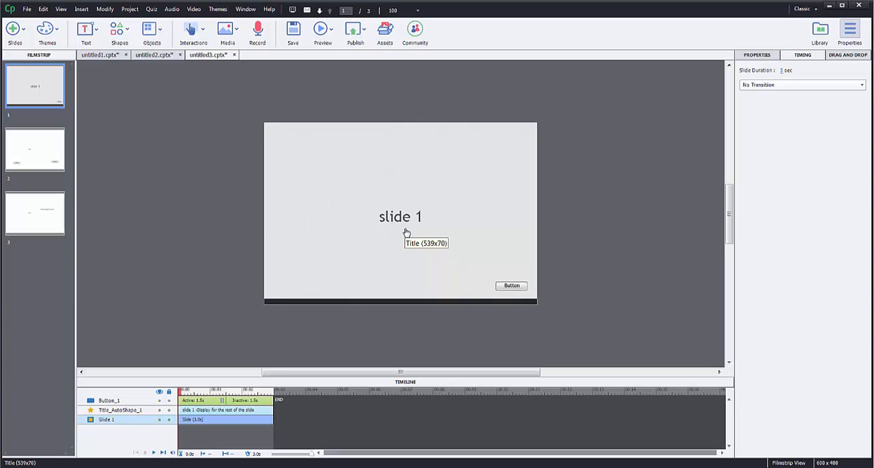
{"action": "mouse_move", "coordinate": [133, 147]}
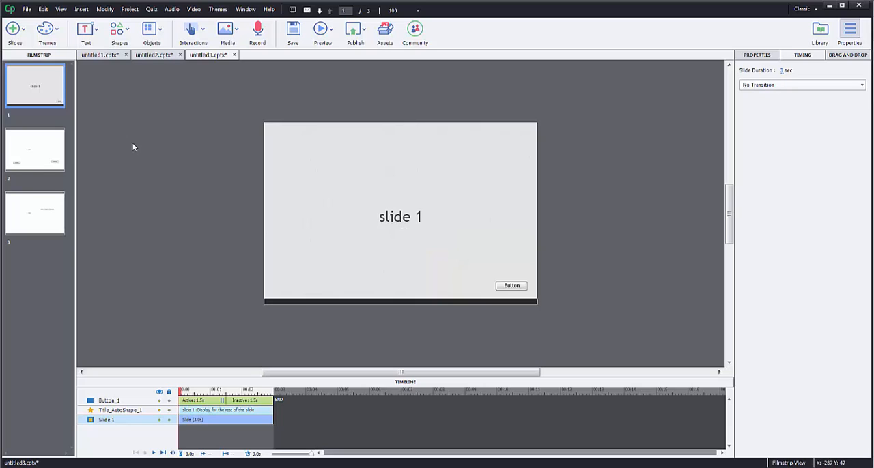
Show the Text menu options for slide 1: Text Caption, Text Entry Box, Text Animation.
{"action": "left_click", "coordinate": [86, 31]}
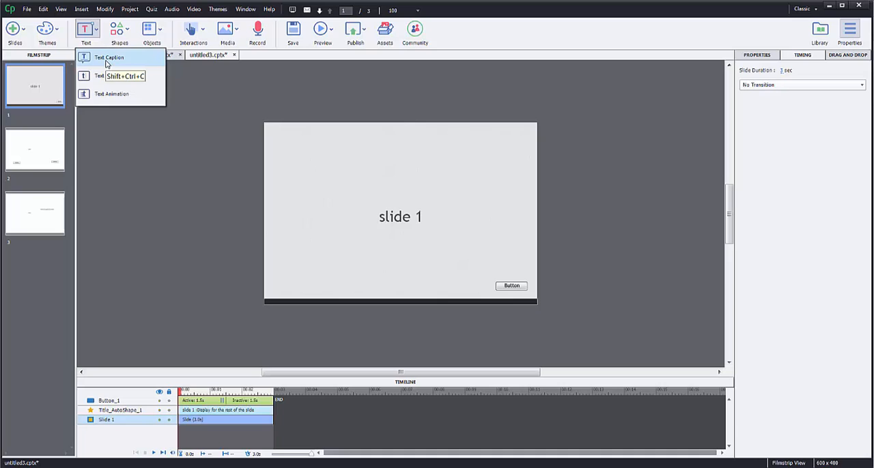
Add a 'Drag' text caption at the top-left of slide 1 and enlarge its font size.
{"action": "left_click", "coordinate": [108, 57]}
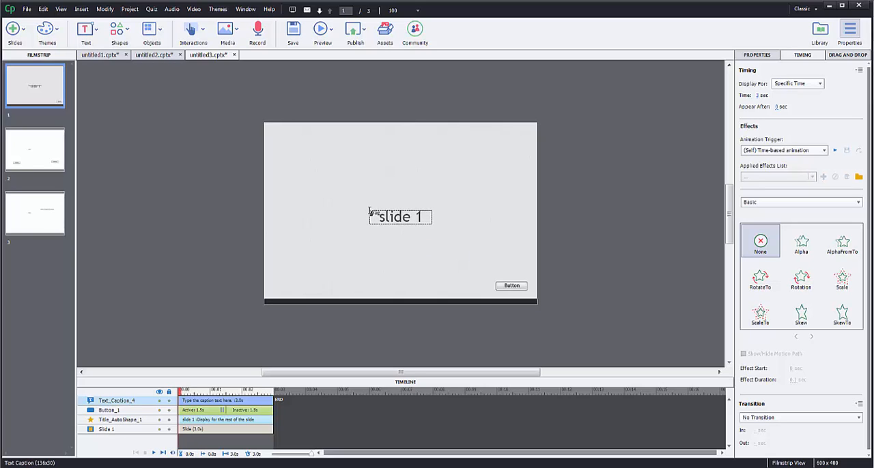
{"action": "left_click", "coordinate": [399, 216]}
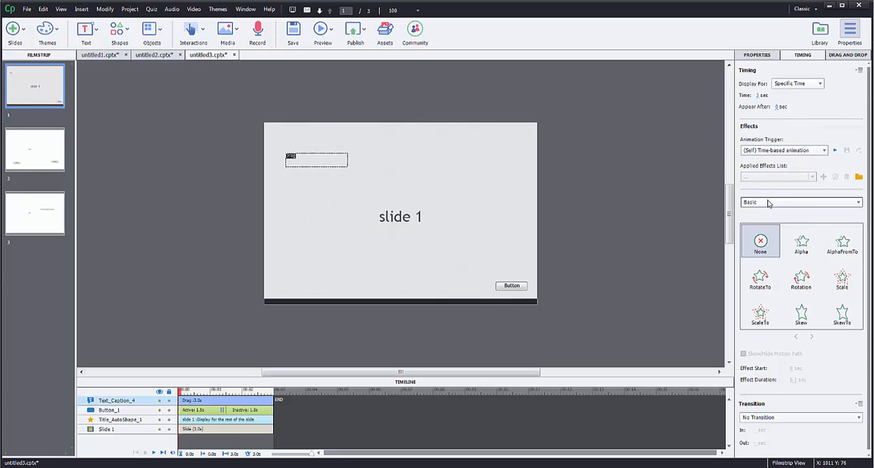
{"action": "left_click", "coordinate": [316, 160]}
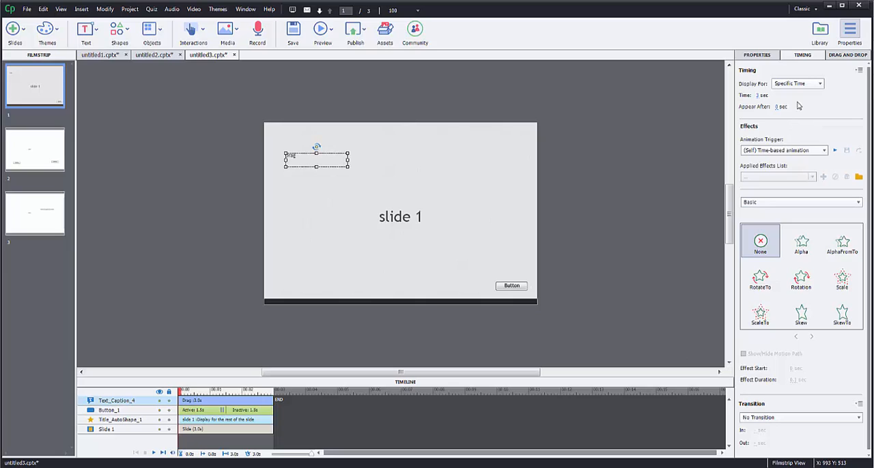
{"action": "left_click", "coordinate": [756, 55]}
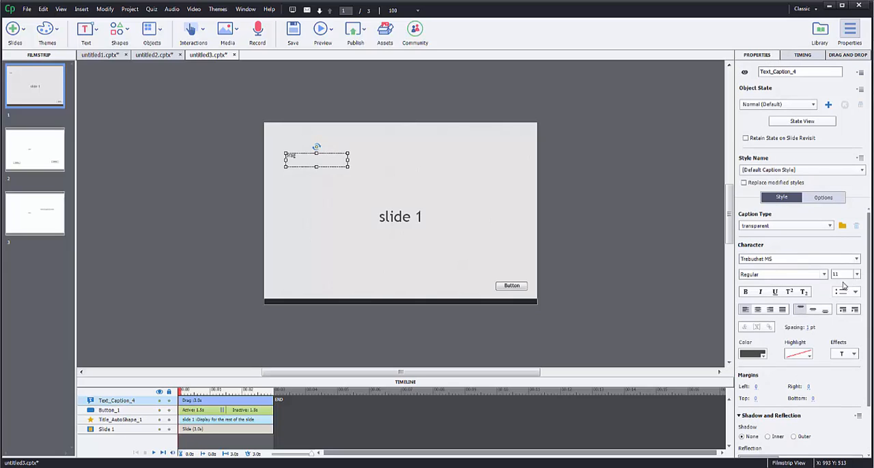
{"action": "left_click", "coordinate": [855, 274]}
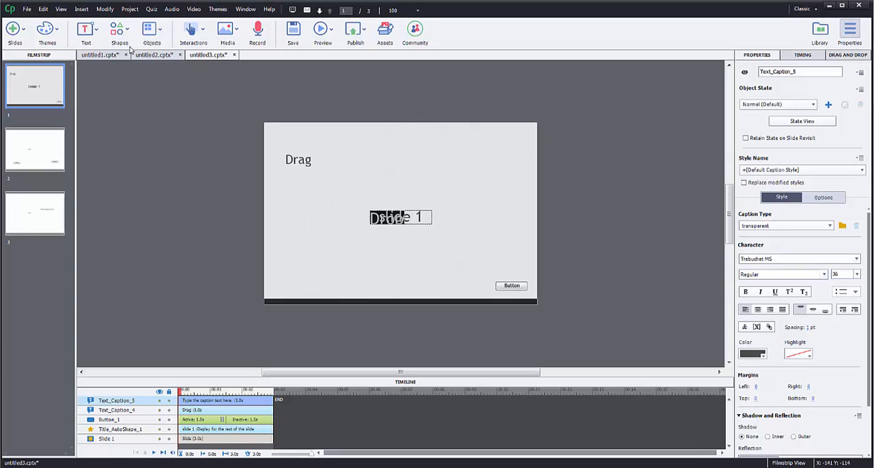
Enlarge the 'Drop' caption's font and place it at the upper right of slide 1.
{"action": "left_click", "coordinate": [855, 274]}
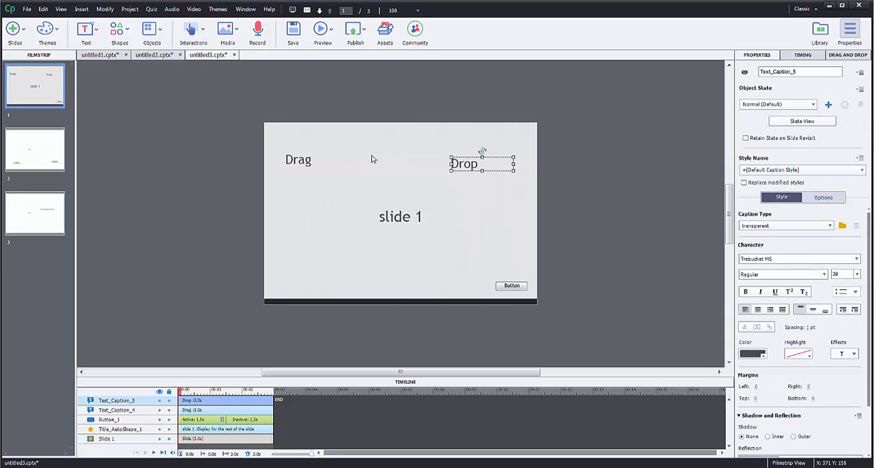
{"action": "left_click", "coordinate": [297, 198]}
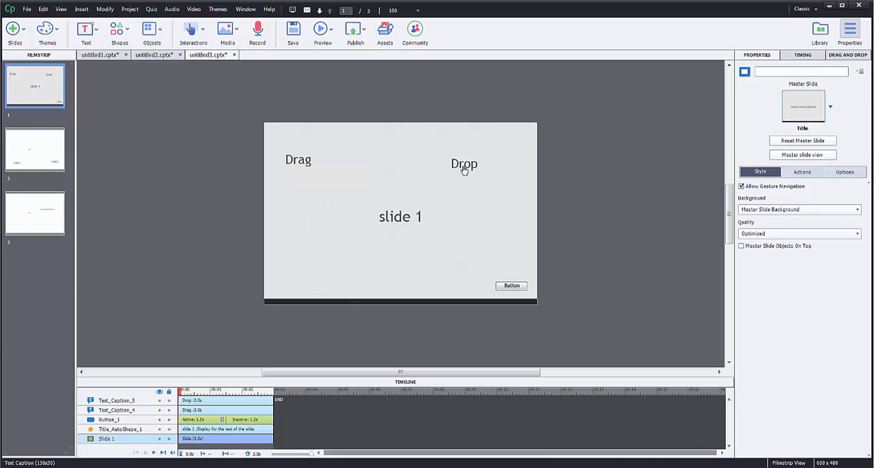
{"action": "mouse_move", "coordinate": [463, 167]}
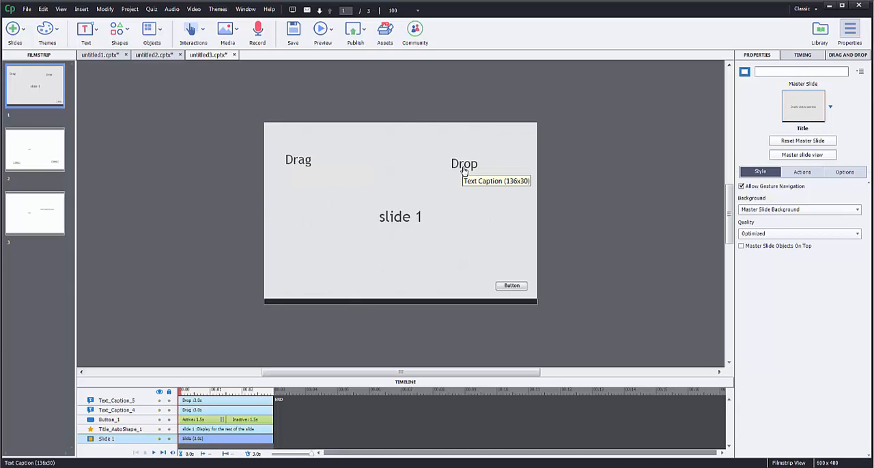
{"action": "mouse_move", "coordinate": [465, 231]}
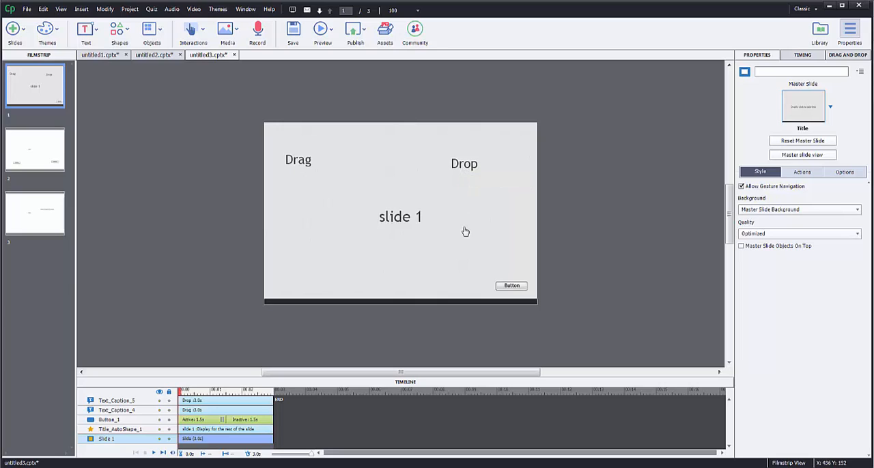
{"action": "mouse_move", "coordinate": [225, 142]}
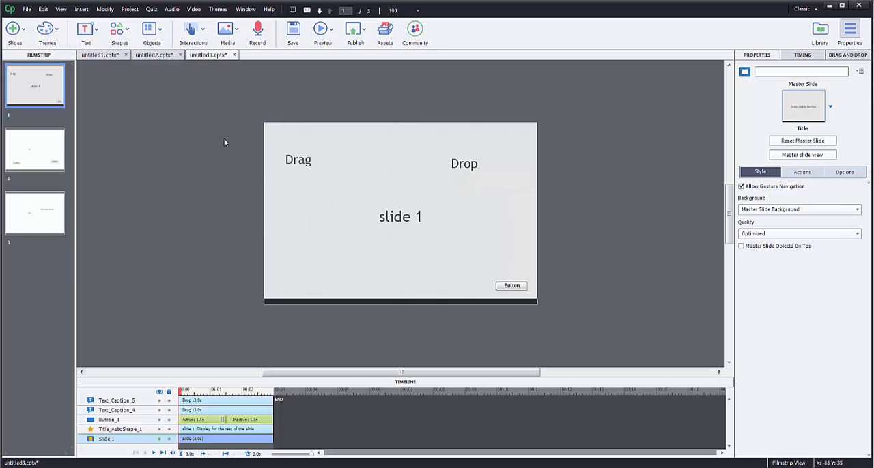
{"action": "mouse_move", "coordinate": [215, 149]}
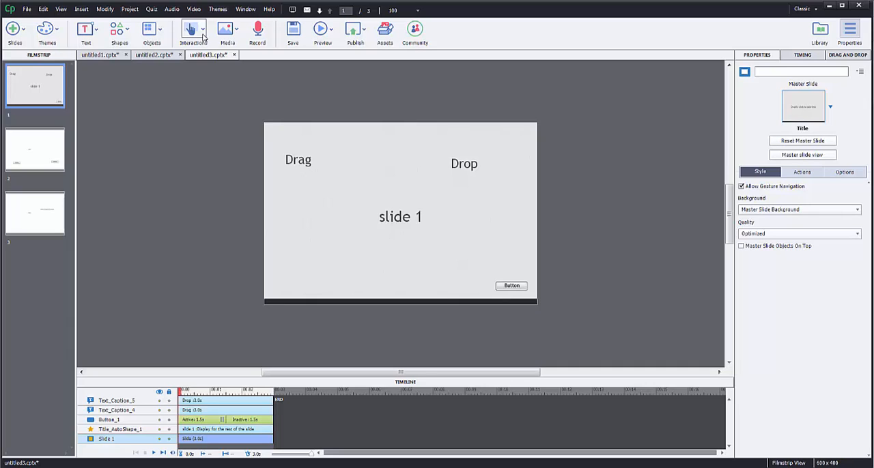
Launch the Drag and Drop Interaction Wizard with the 'Drag' caption as drag source.
{"action": "left_click", "coordinate": [193, 30]}
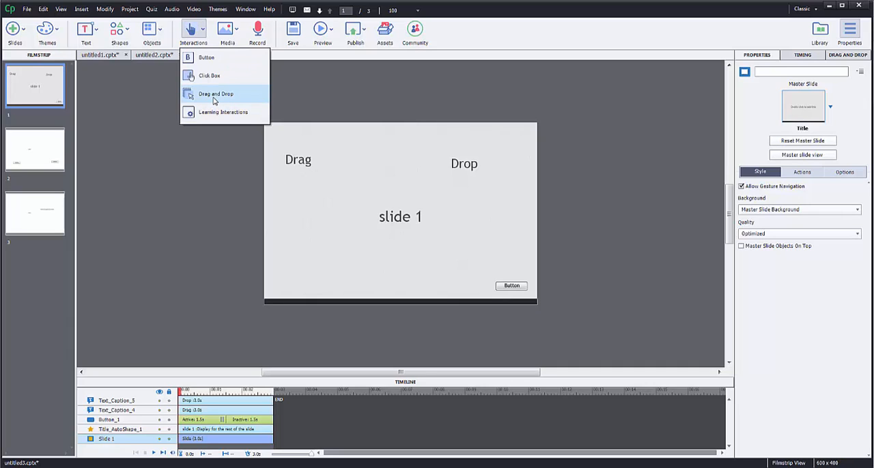
{"action": "left_click", "coordinate": [216, 94]}
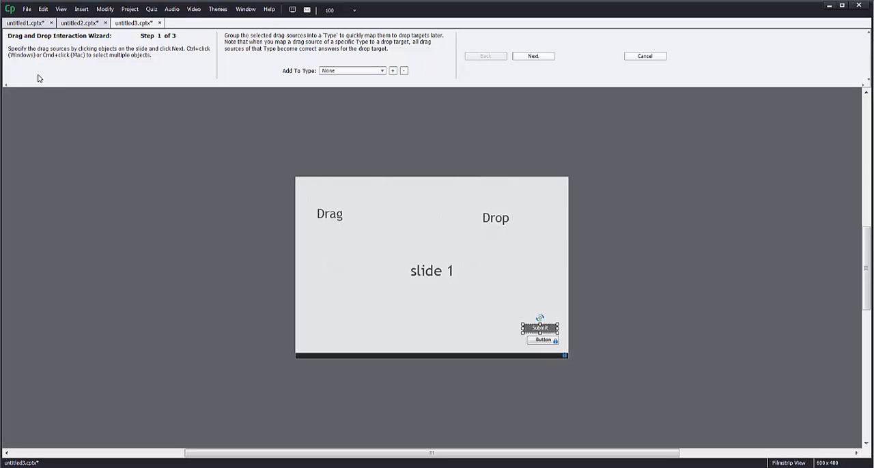
{"action": "mouse_move", "coordinate": [134, 51]}
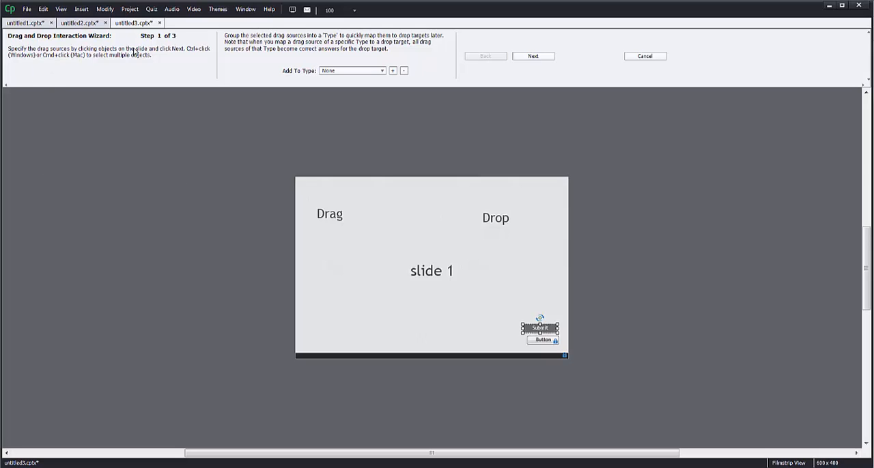
{"action": "mouse_move", "coordinate": [387, 231]}
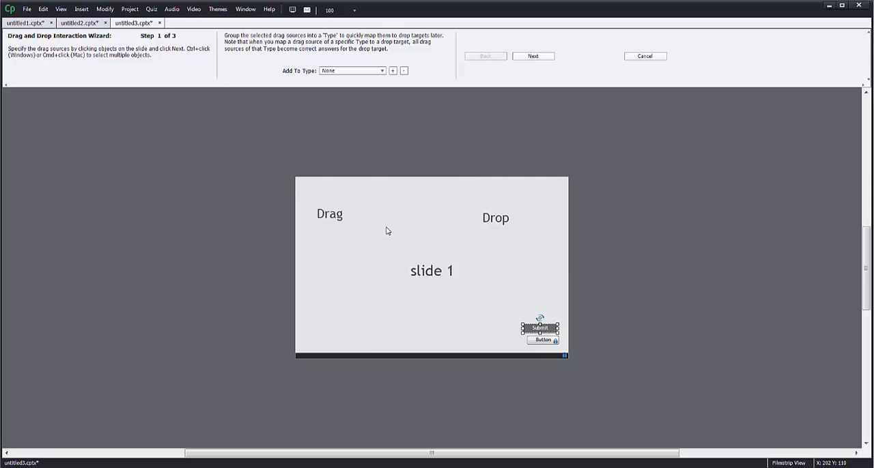
{"action": "left_click", "coordinate": [330, 214]}
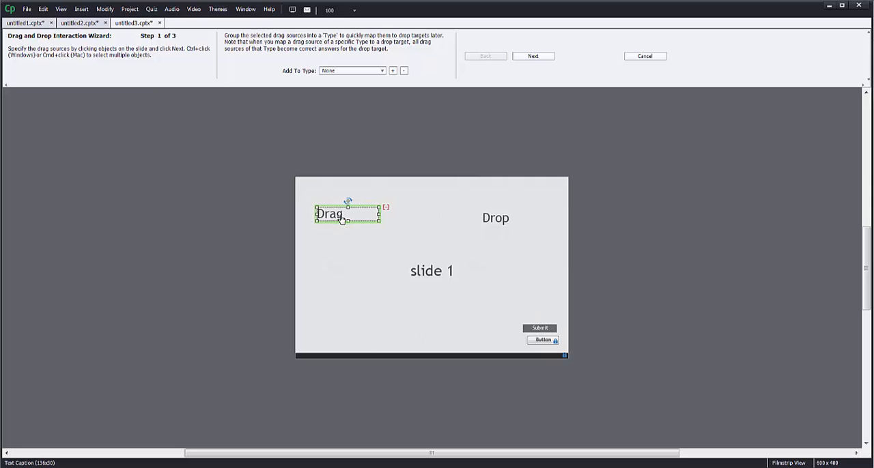
{"action": "mouse_move", "coordinate": [338, 226]}
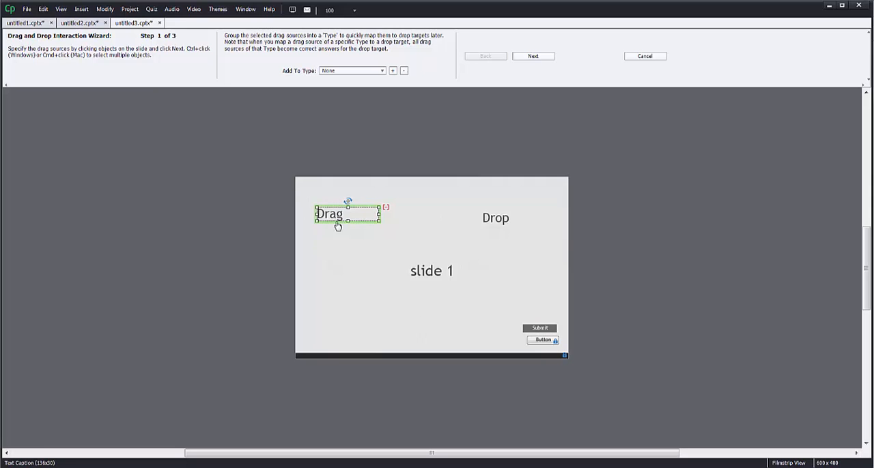
{"action": "mouse_move", "coordinate": [349, 253]}
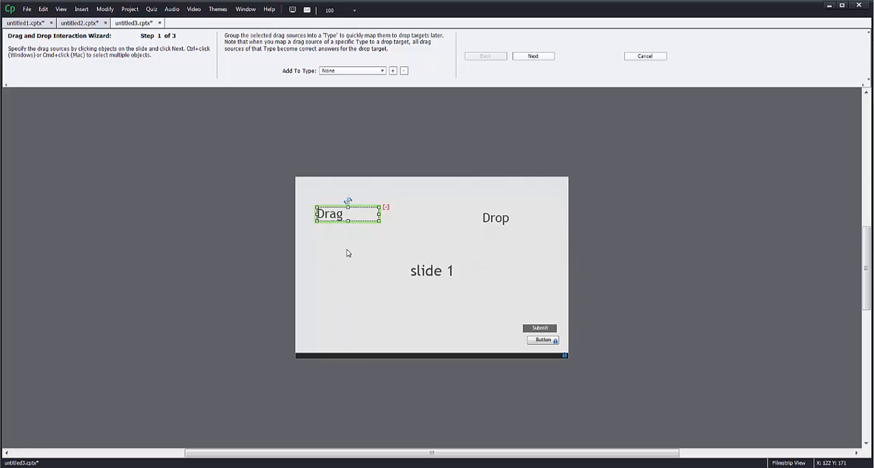
{"action": "mouse_move", "coordinate": [395, 225]}
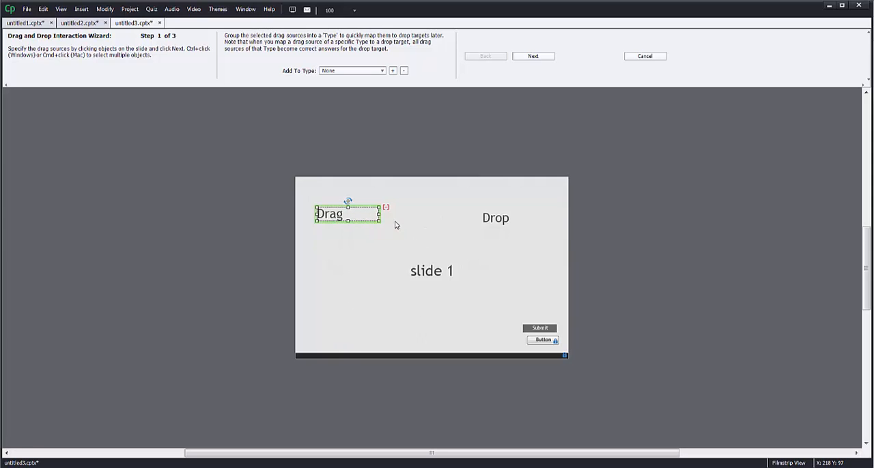
{"action": "mouse_move", "coordinate": [533, 56]}
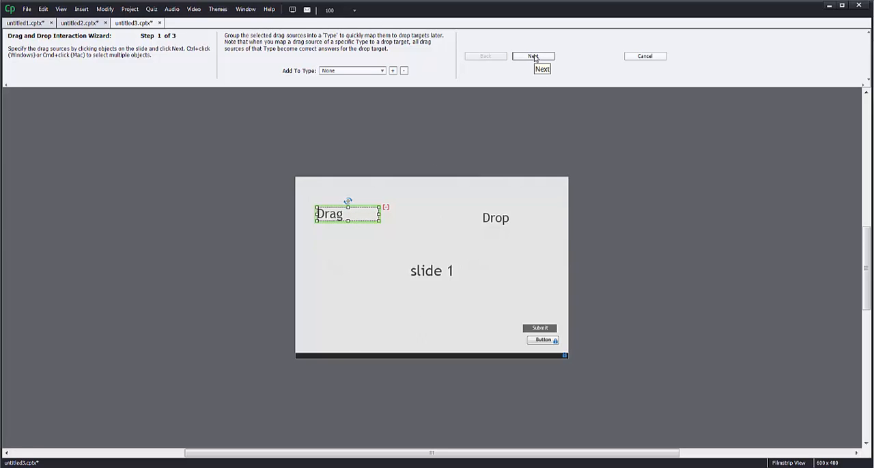
Set the 'Drop' caption as drop target and advance to wizard step 3.
{"action": "left_click", "coordinate": [533, 56]}
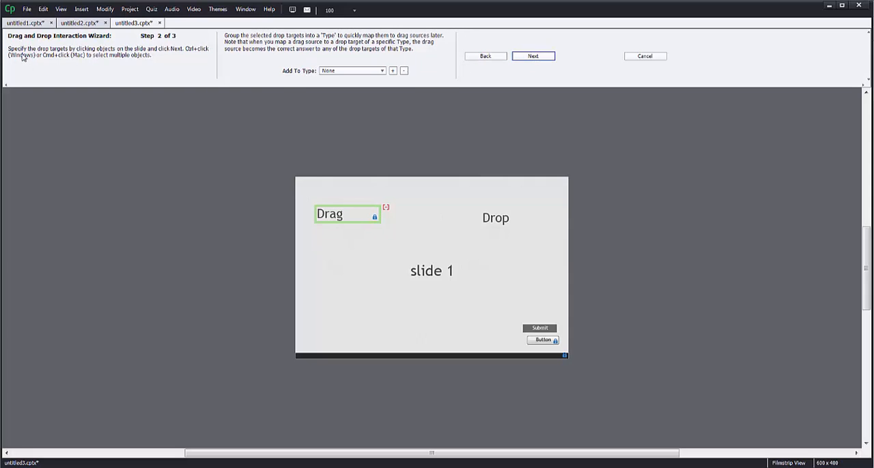
{"action": "mouse_move", "coordinate": [388, 149]}
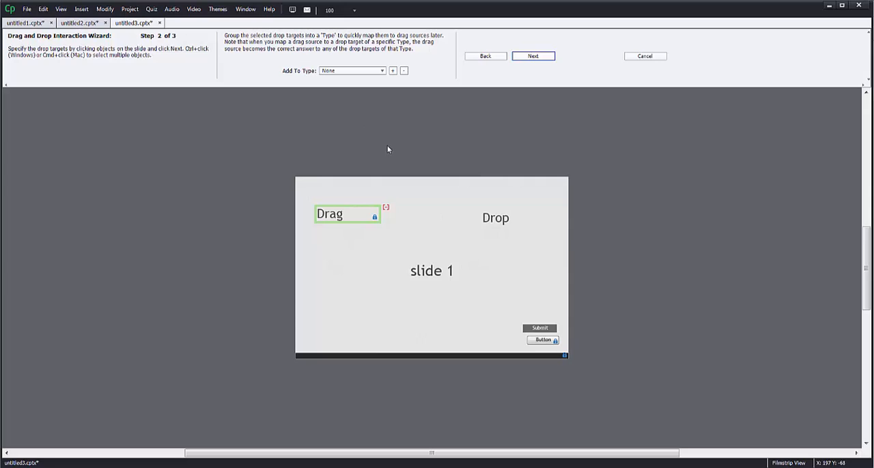
{"action": "left_click", "coordinate": [495, 218]}
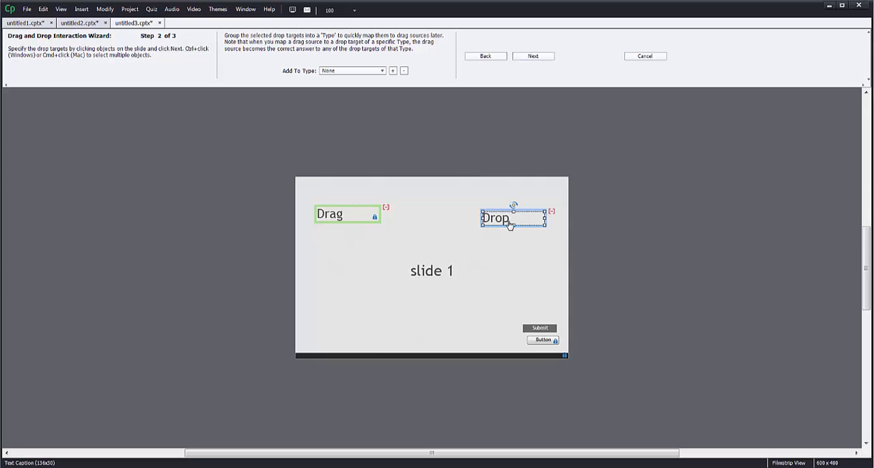
{"action": "mouse_move", "coordinate": [553, 216]}
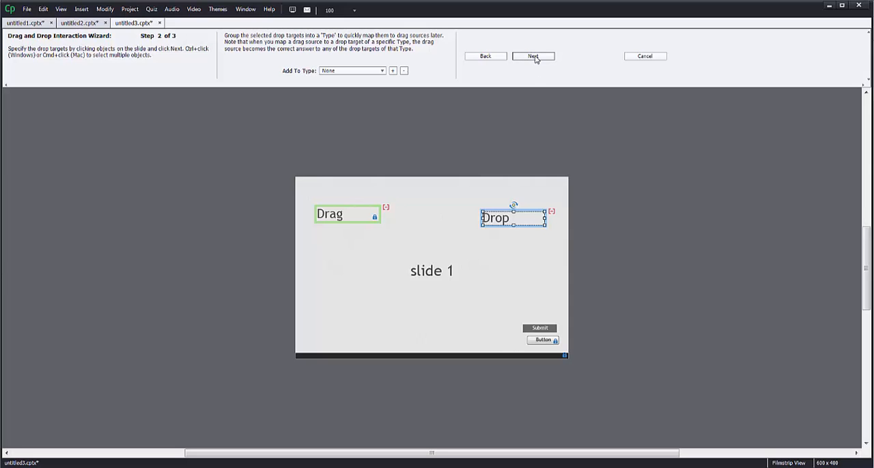
{"action": "left_click", "coordinate": [533, 56]}
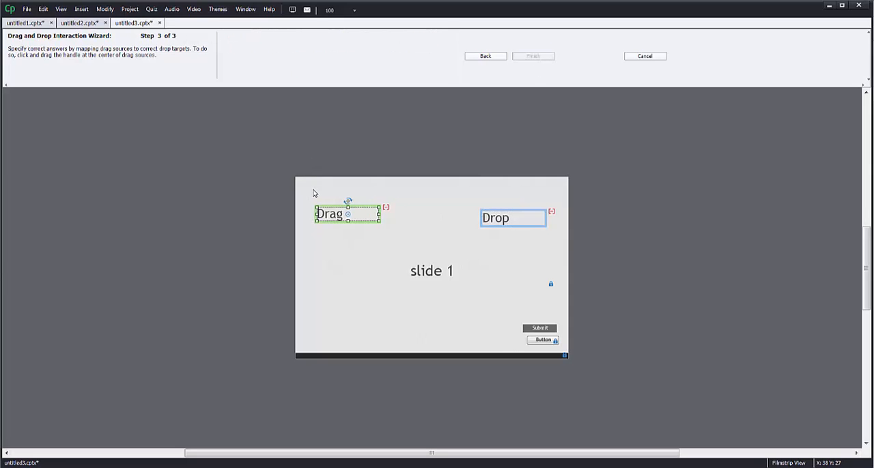
{"action": "mouse_move", "coordinate": [322, 237]}
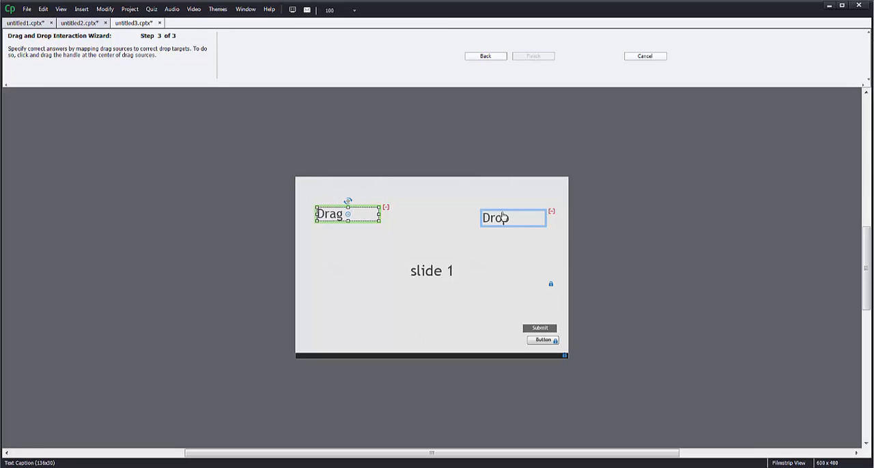
{"action": "mouse_move", "coordinate": [354, 218]}
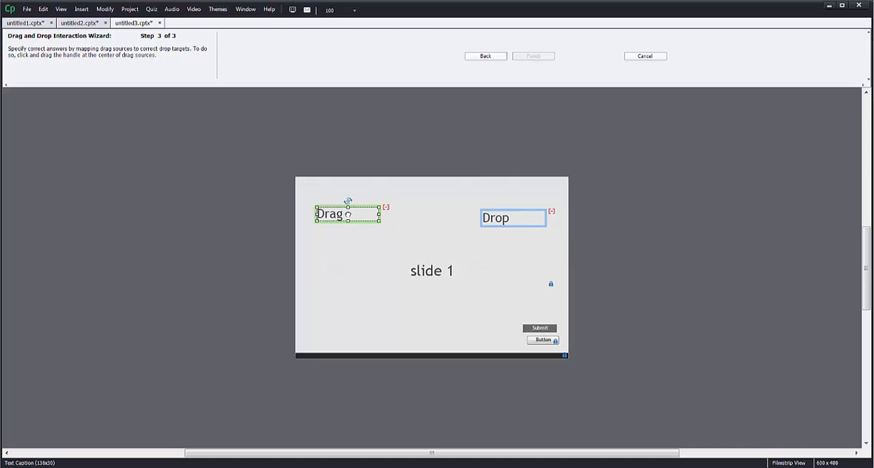
Map 'Drag' onto 'Drop', move the success caption below the title, and finish the wizard.
{"action": "left_click_drag", "start_coordinate": [348, 215], "coordinate": [483, 220]}
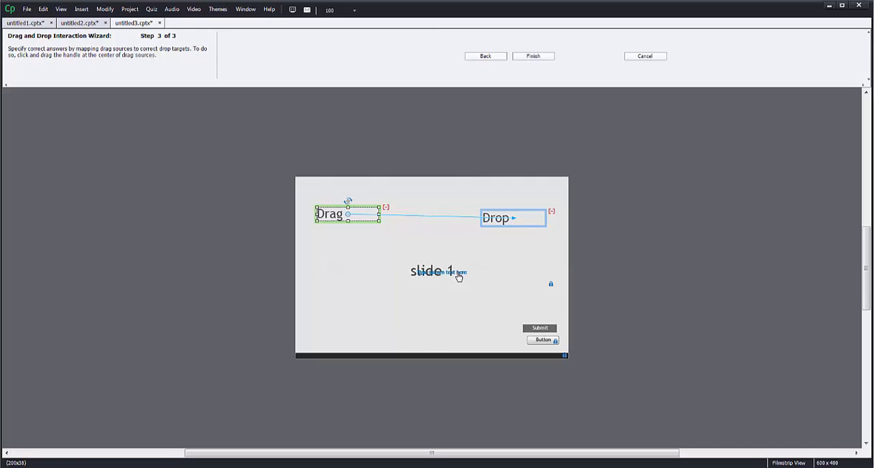
{"action": "left_click", "coordinate": [439, 301]}
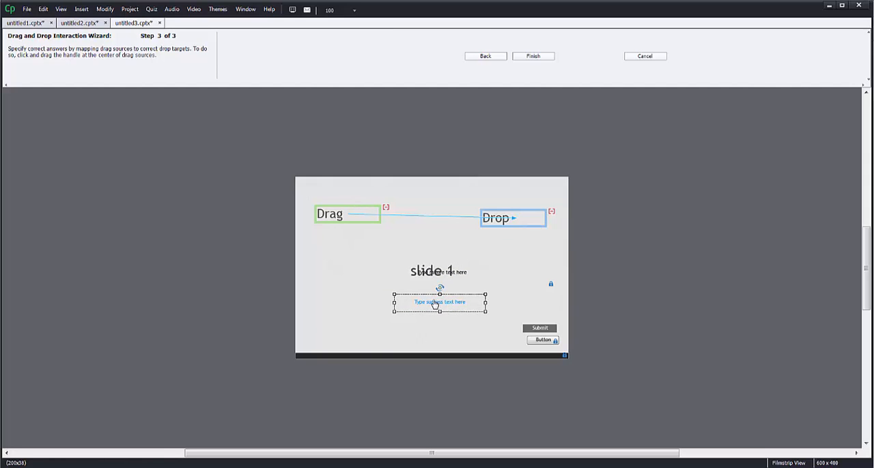
{"action": "mouse_move", "coordinate": [473, 170]}
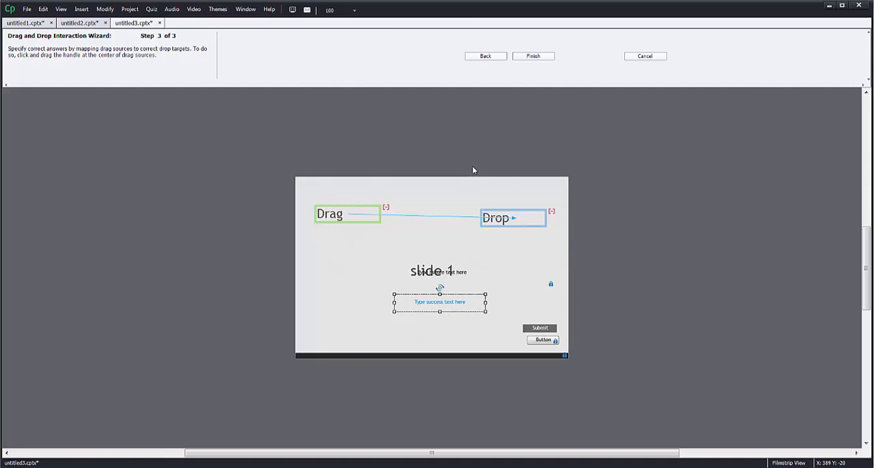
{"action": "mouse_move", "coordinate": [488, 122]}
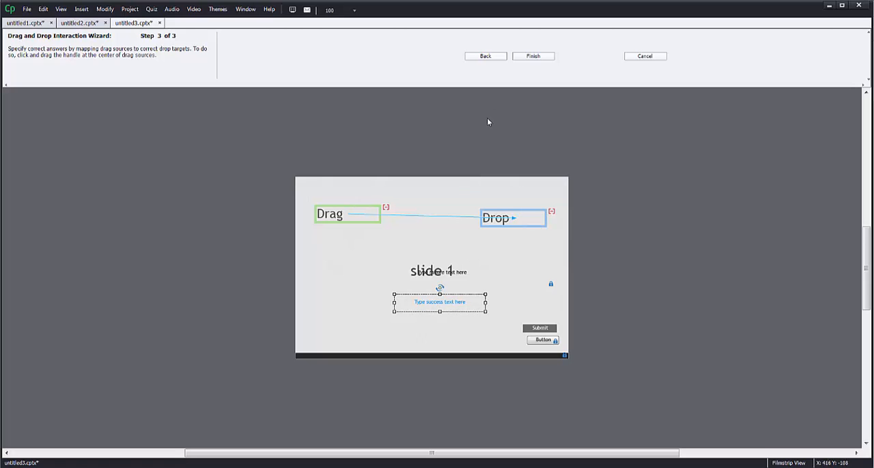
{"action": "left_click", "coordinate": [532, 56]}
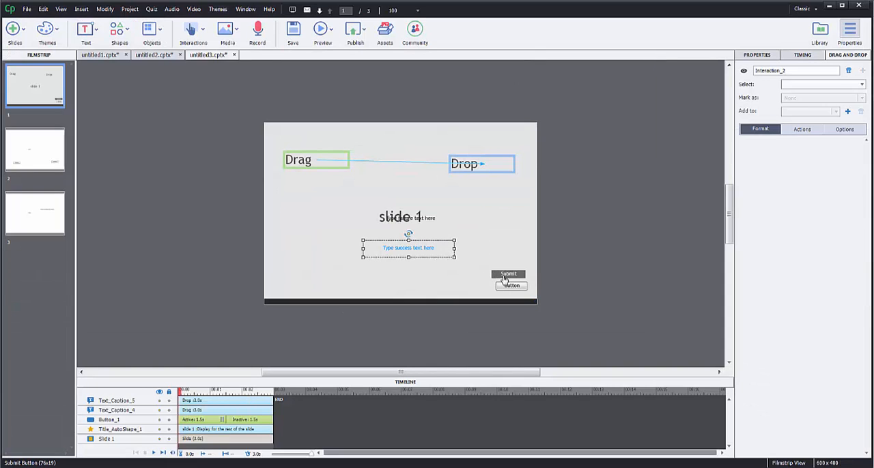
{"action": "mouse_move", "coordinate": [511, 288]}
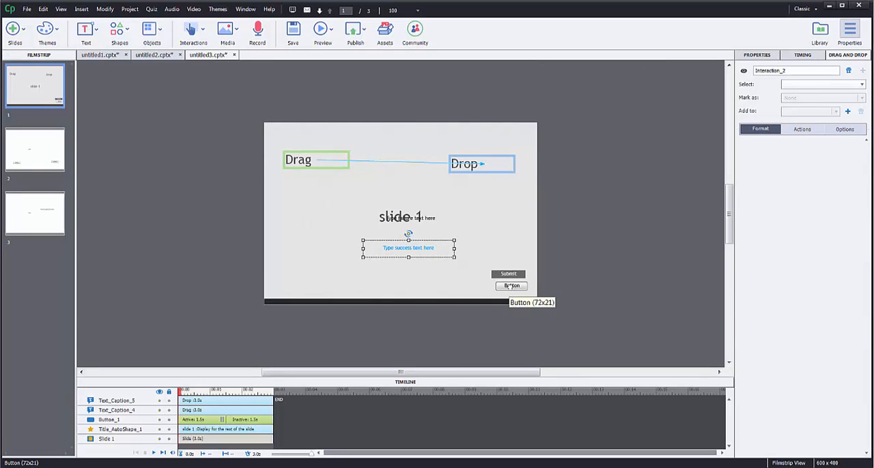
Move the button to the lower left and label the feedback captions 'success' and 'failure'.
{"action": "left_click", "coordinate": [511, 285]}
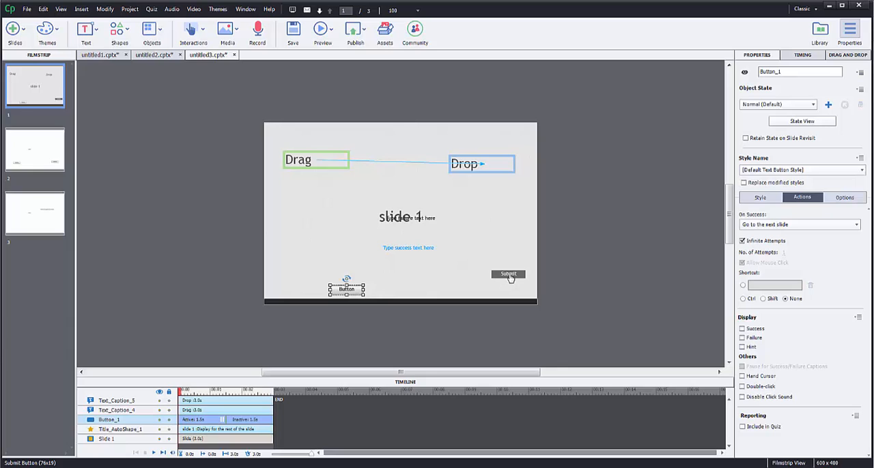
{"action": "mouse_move", "coordinate": [462, 278]}
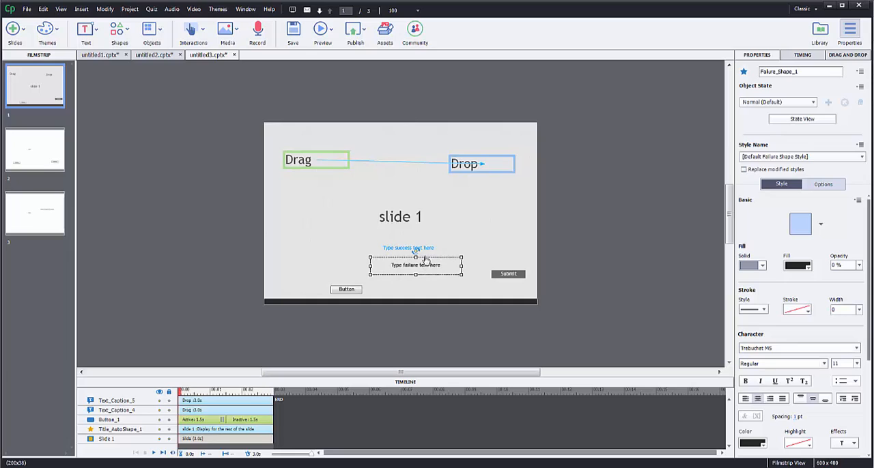
{"action": "left_click", "coordinate": [408, 247]}
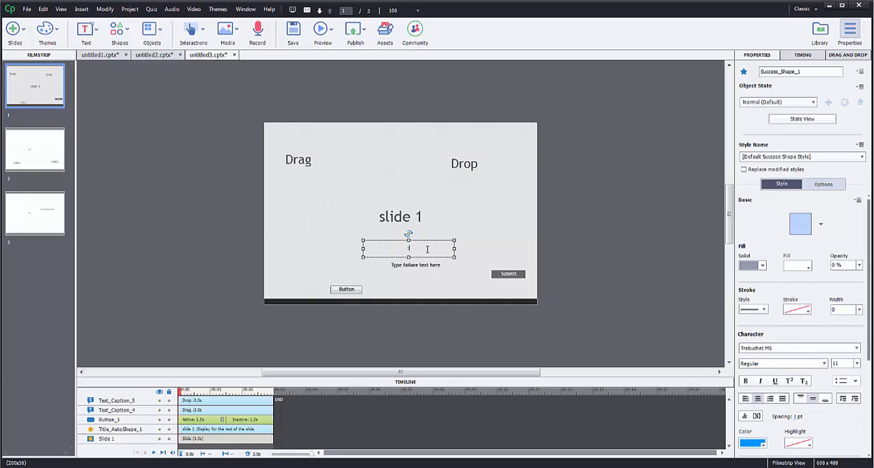
{"action": "left_click", "coordinate": [416, 264]}
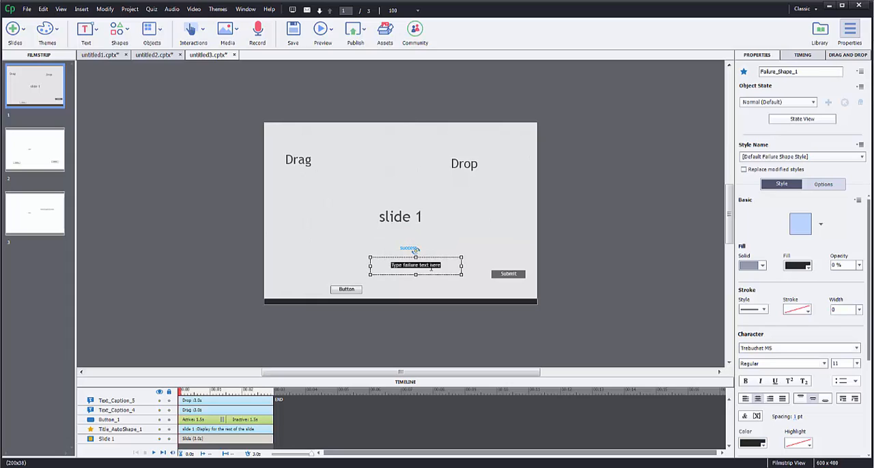
{"action": "type", "text": "failure"}
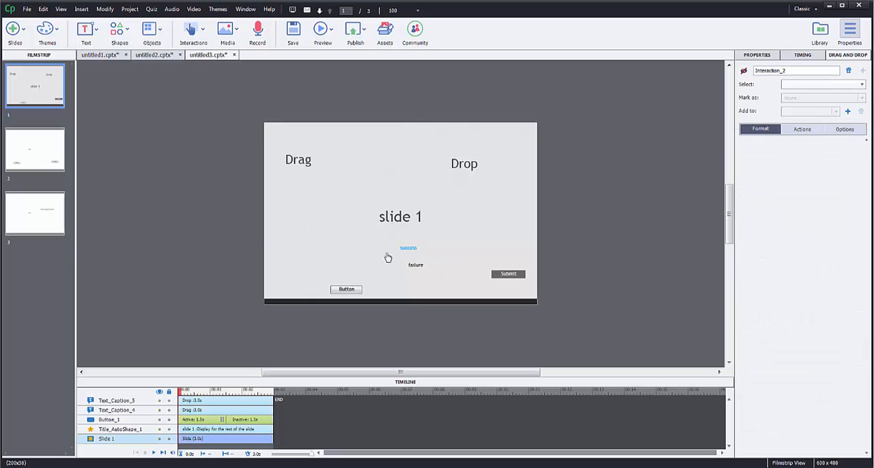
{"action": "mouse_move", "coordinate": [382, 248]}
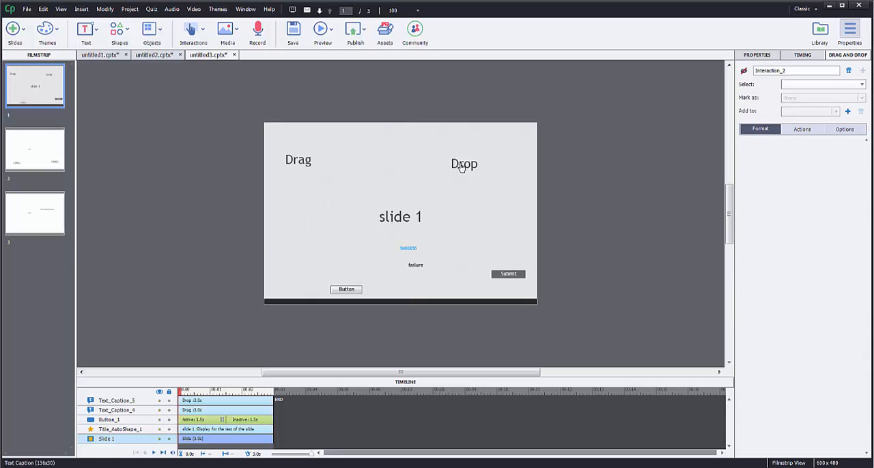
Preview the project as HTML5 in the web browser.
{"action": "left_click", "coordinate": [354, 31]}
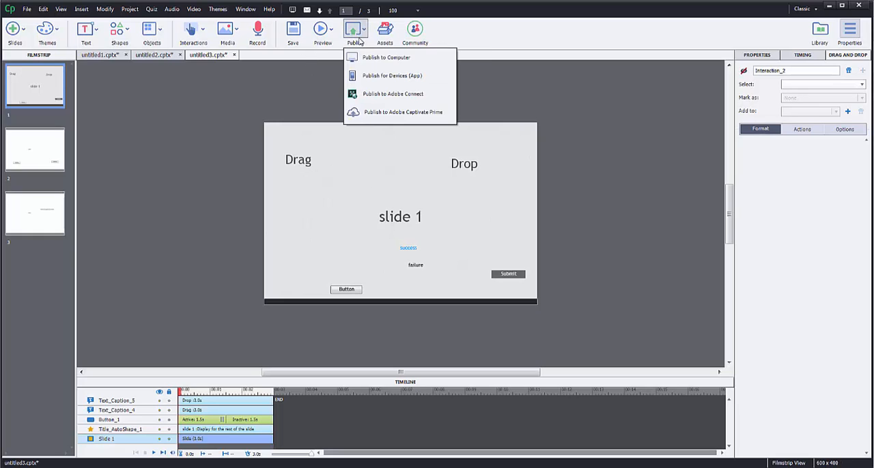
{"action": "left_click", "coordinate": [387, 57]}
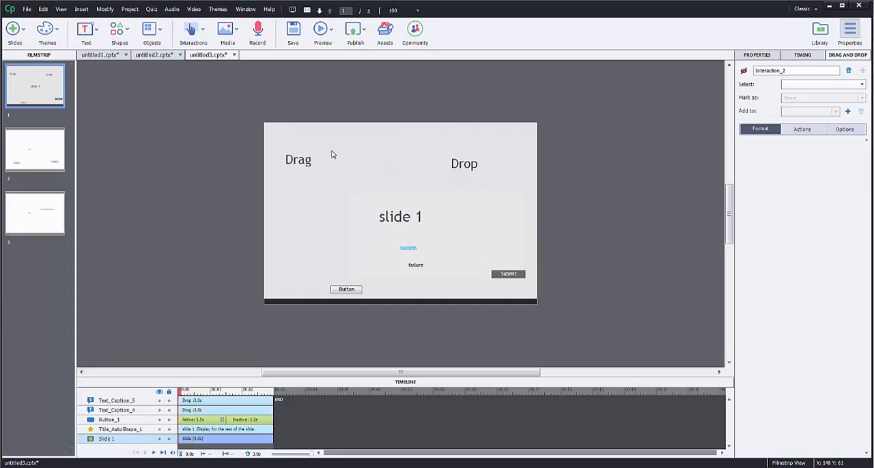
{"action": "left_click", "coordinate": [322, 29]}
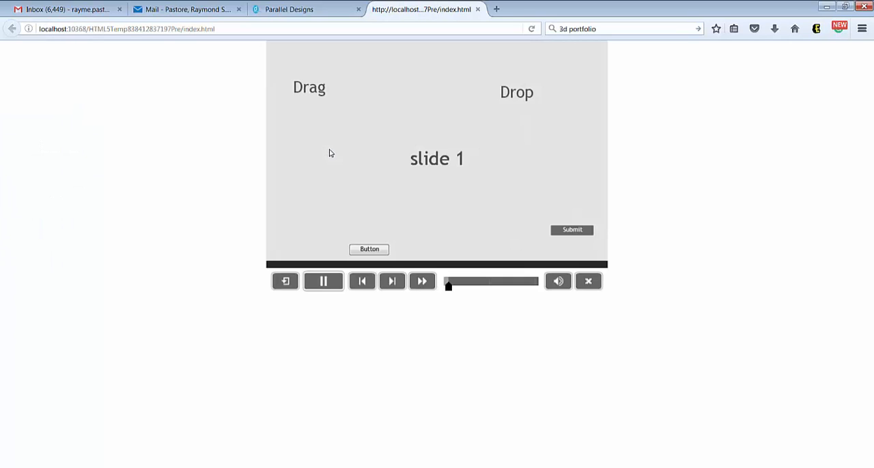
Pause, drop 'Drag' onto 'Drop', submit to see 'success', then advance to slide 2.
{"action": "left_click", "coordinate": [323, 280]}
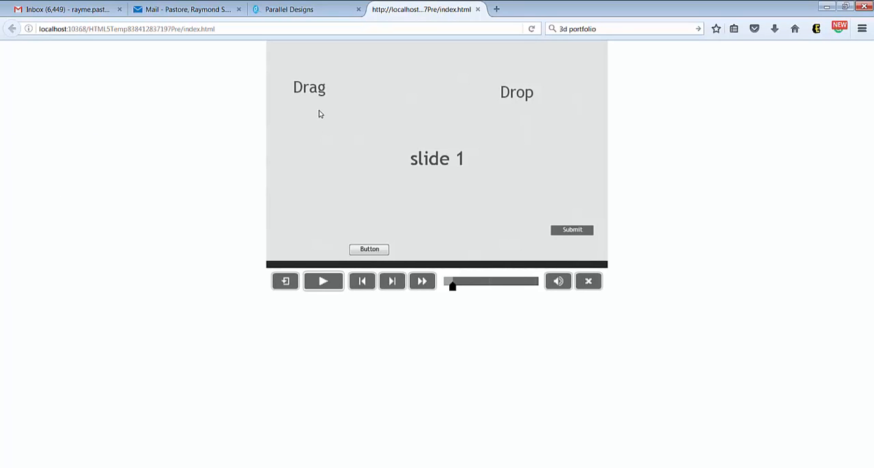
{"action": "mouse_move", "coordinate": [305, 119]}
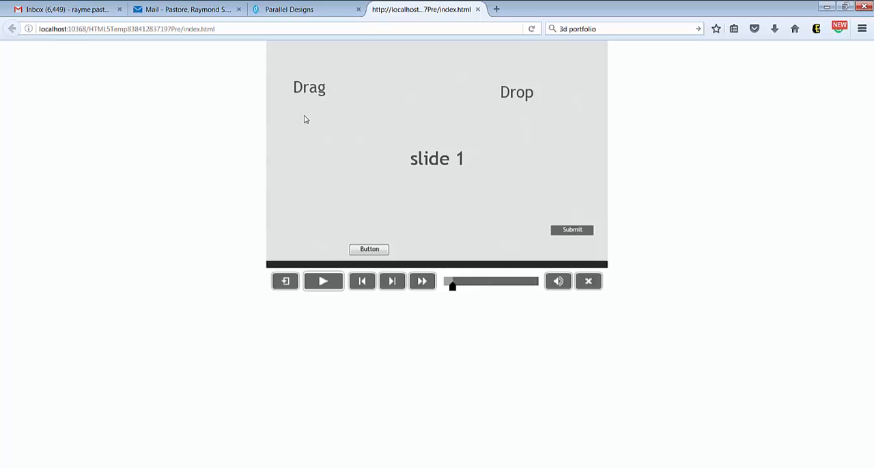
{"action": "left_click_drag", "start_coordinate": [308, 88], "coordinate": [566, 145]}
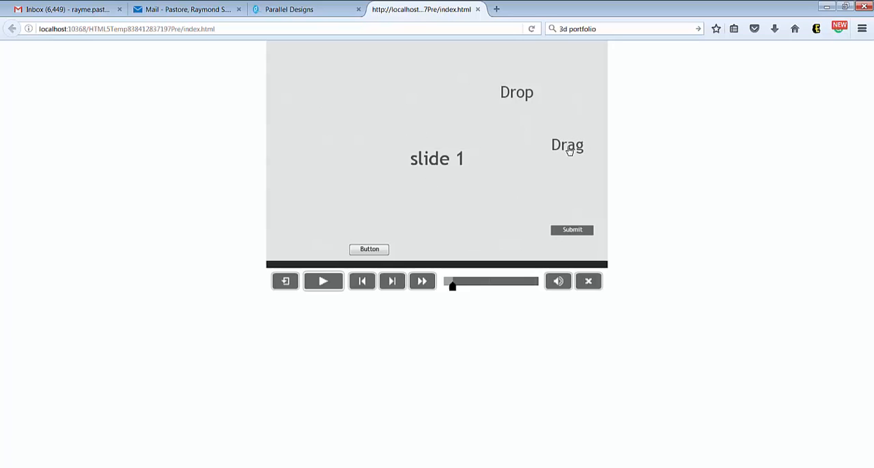
{"action": "left_click_drag", "start_coordinate": [567, 145], "coordinate": [517, 93]}
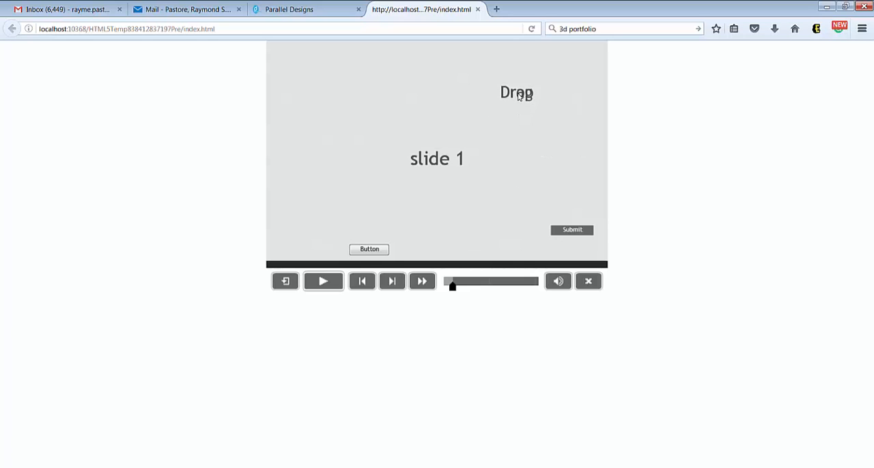
{"action": "left_click", "coordinate": [571, 230]}
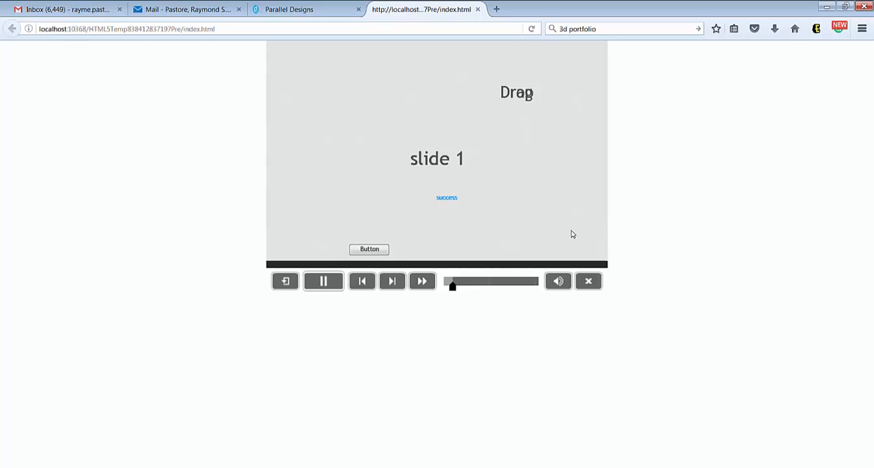
{"action": "left_click", "coordinate": [422, 281]}
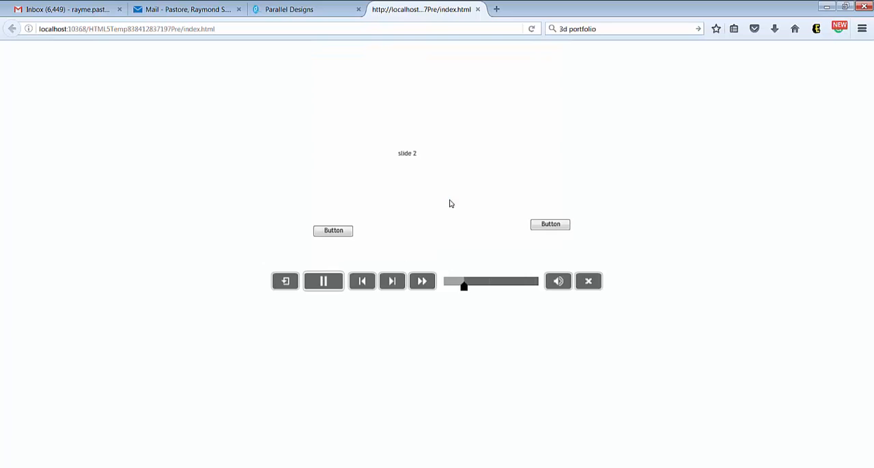
{"action": "left_click_drag", "start_coordinate": [463, 286], "coordinate": [475, 286]}
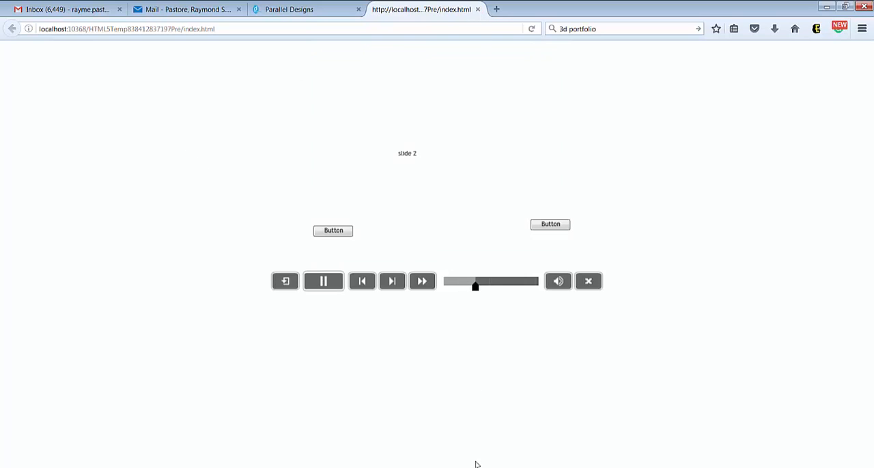